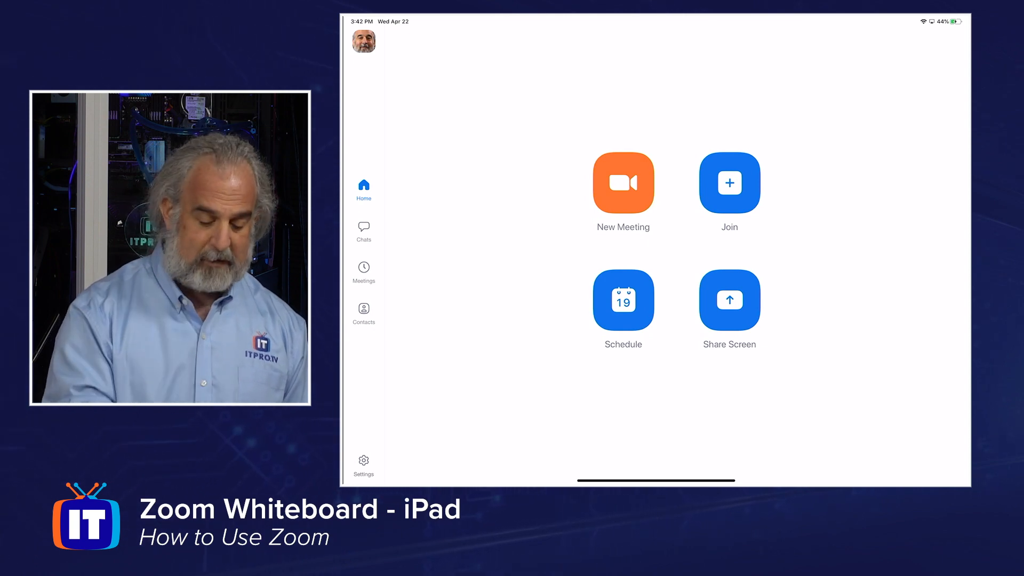
Step: Start a new Zoom meeting with Video On left enabled
click(623, 183)
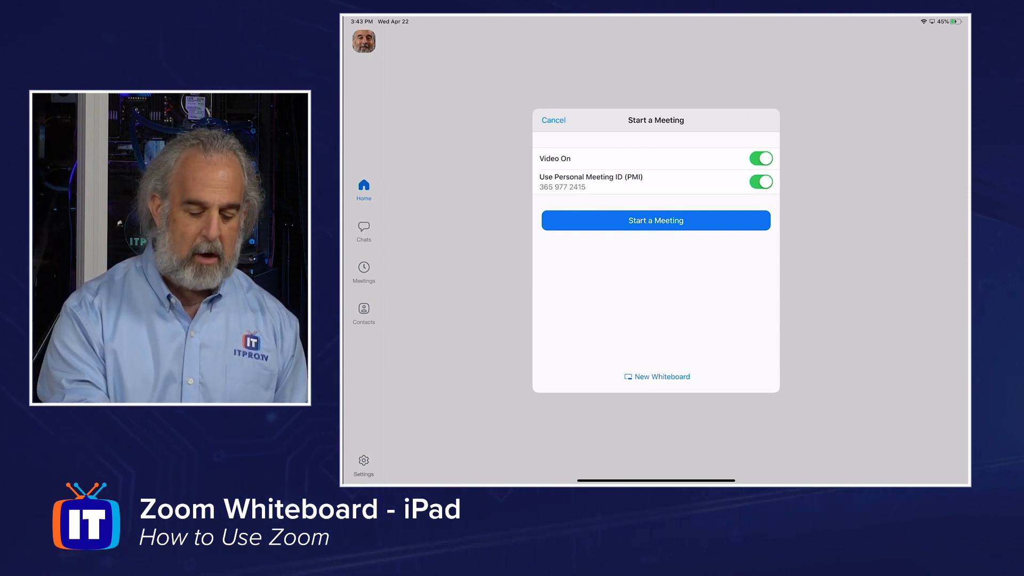
click(656, 220)
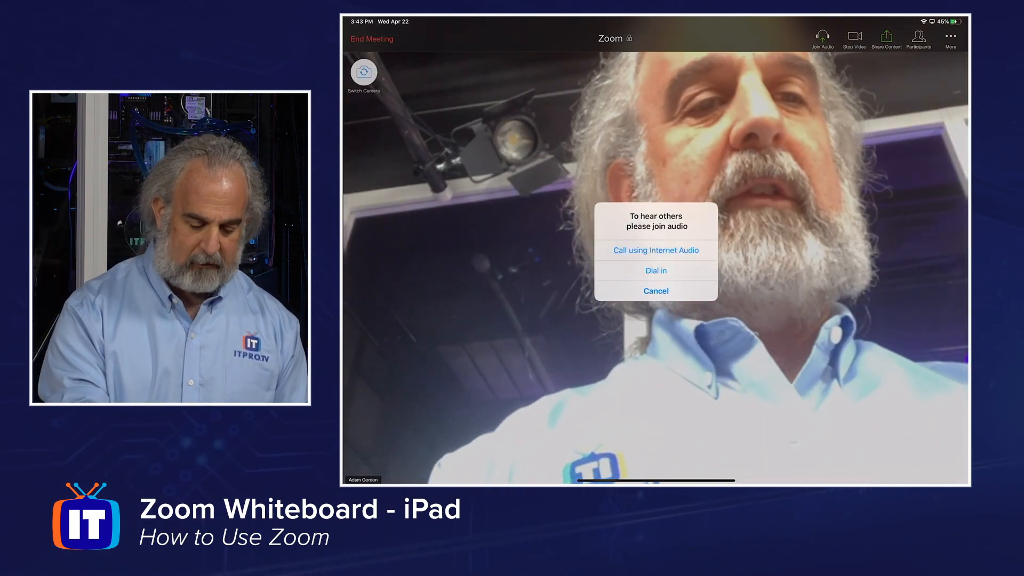
Step: Join audio with Call using Internet Audio and bring up the Share Content choices
click(657, 251)
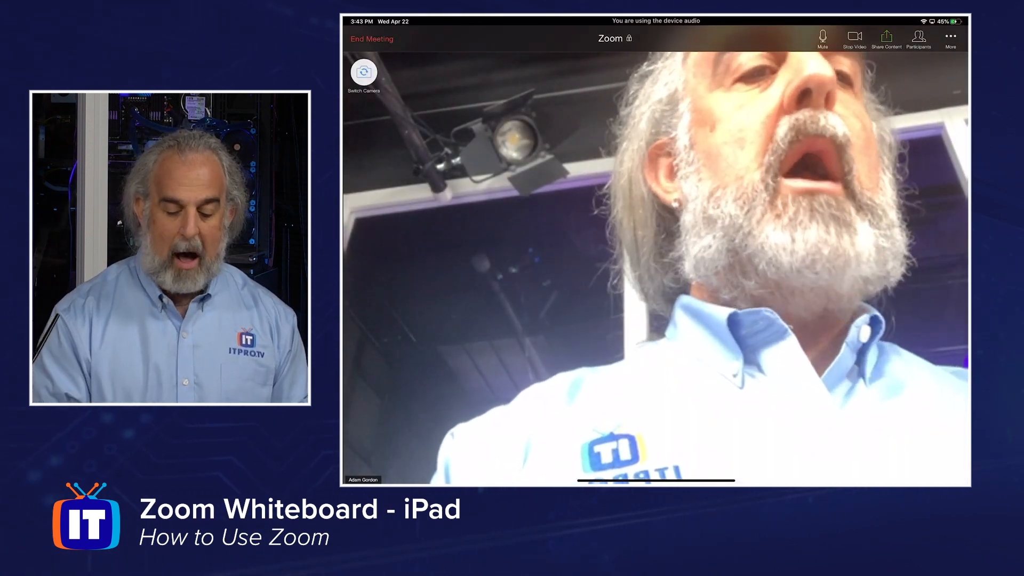
click(886, 38)
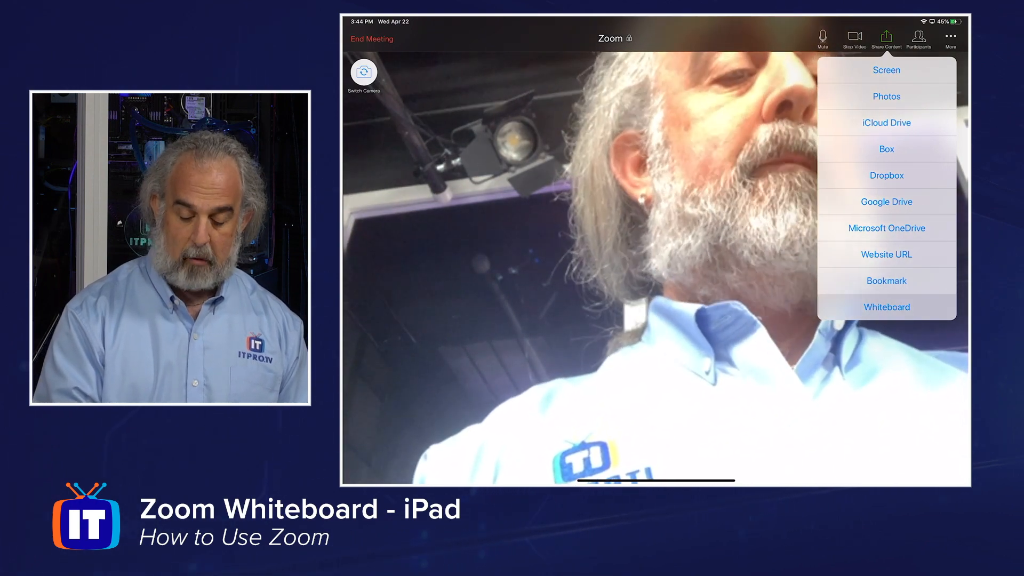
Step: Choose Whiteboard from Share Content to share a blank whiteboard
click(886, 307)
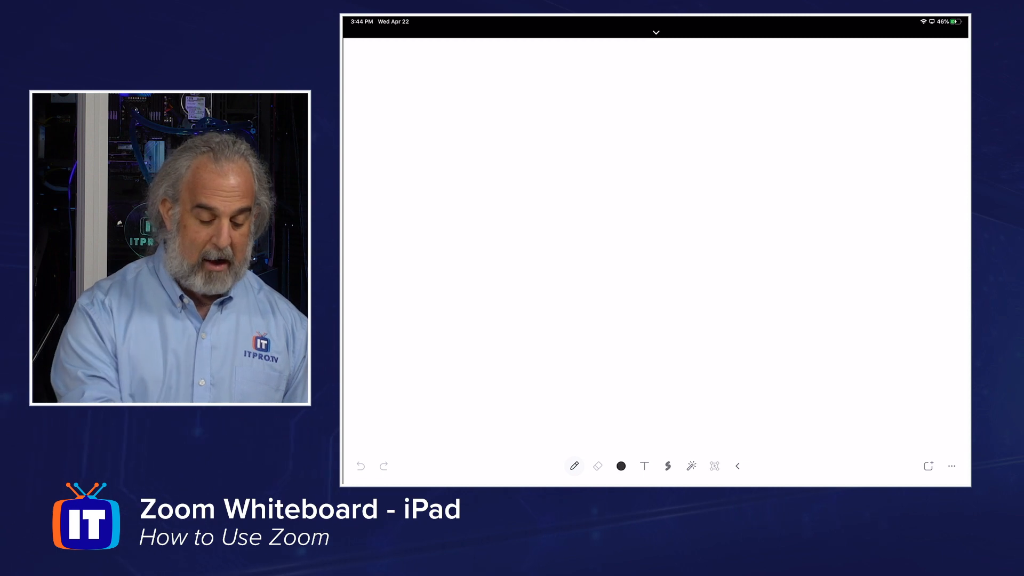
drag(555, 160, 618, 219)
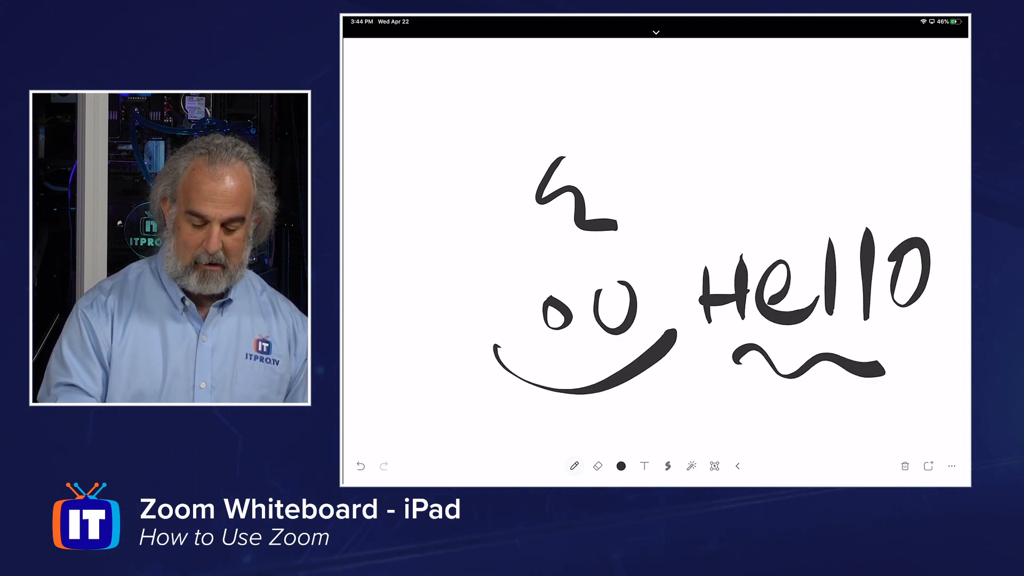
drag(947, 236, 947, 314)
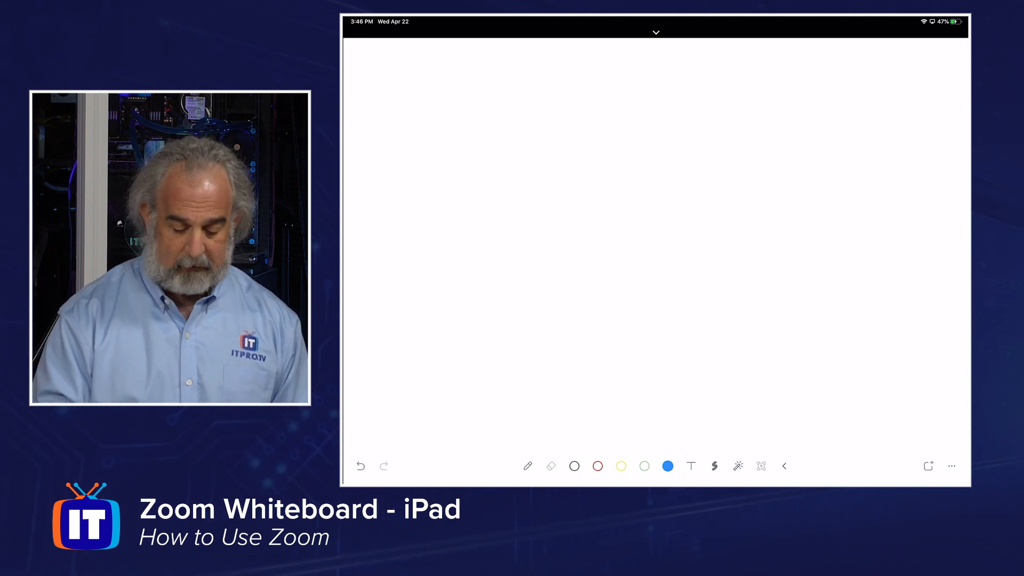
Step: Change the whiteboard pen colour from blue to black
click(784, 466)
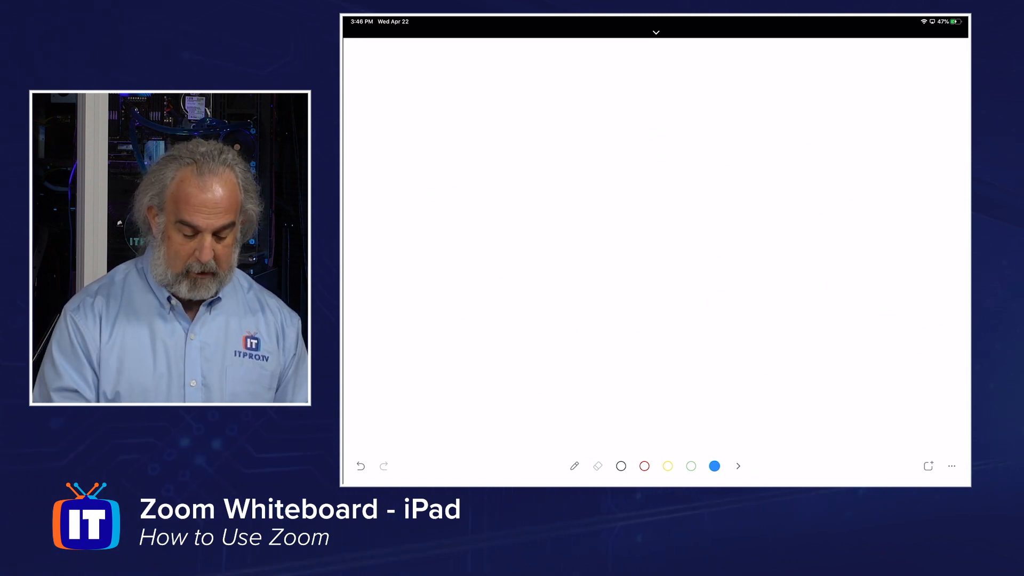
click(738, 467)
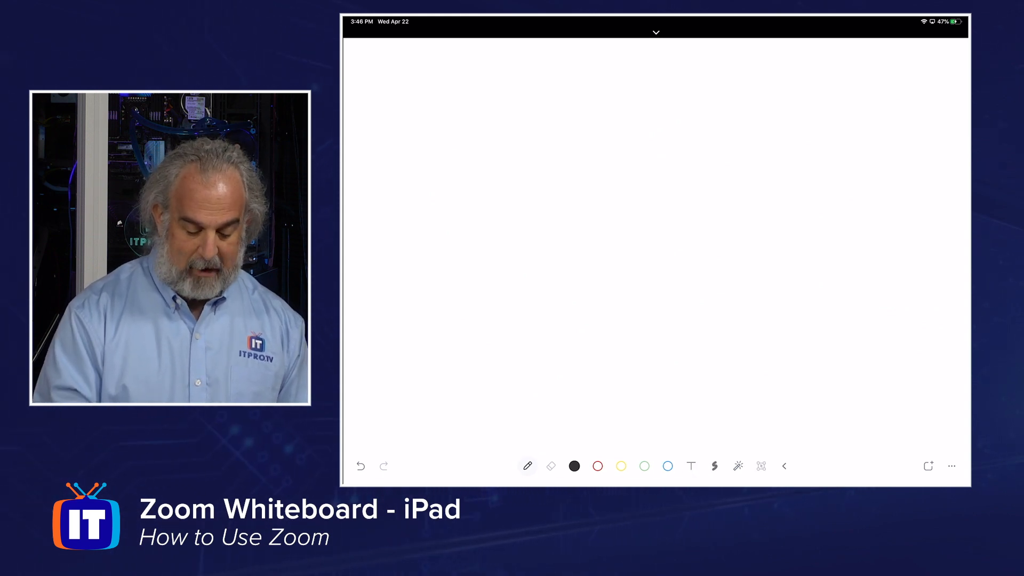
drag(601, 402, 608, 408)
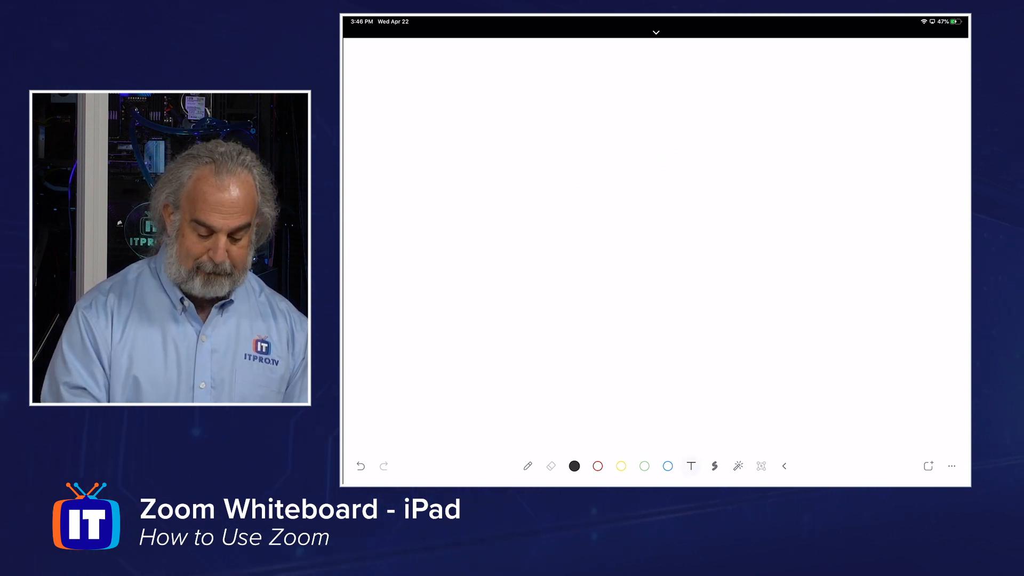
Step: Start a text entry and set its size slider to maximum
click(691, 466)
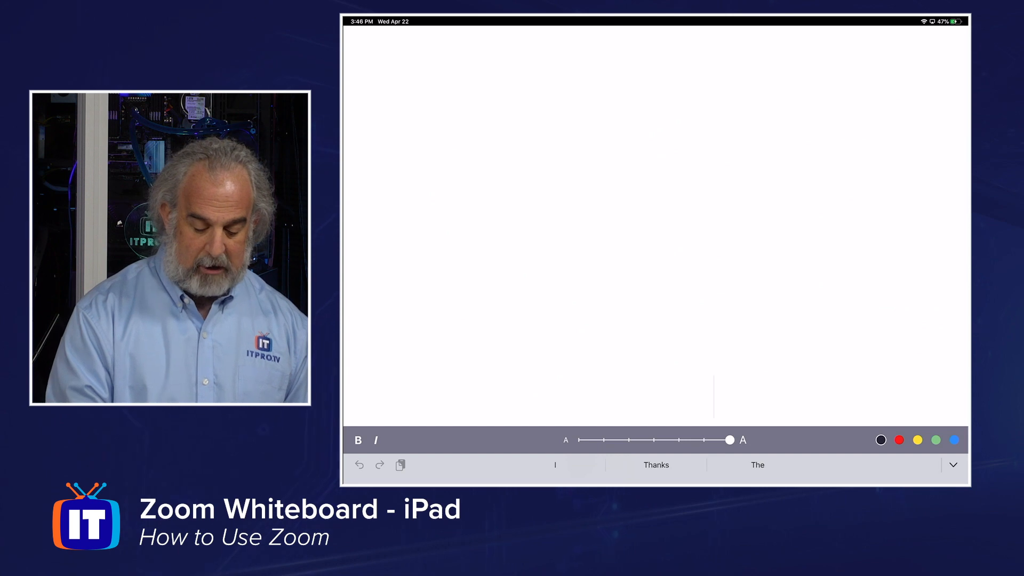
drag(729, 439, 577, 440)
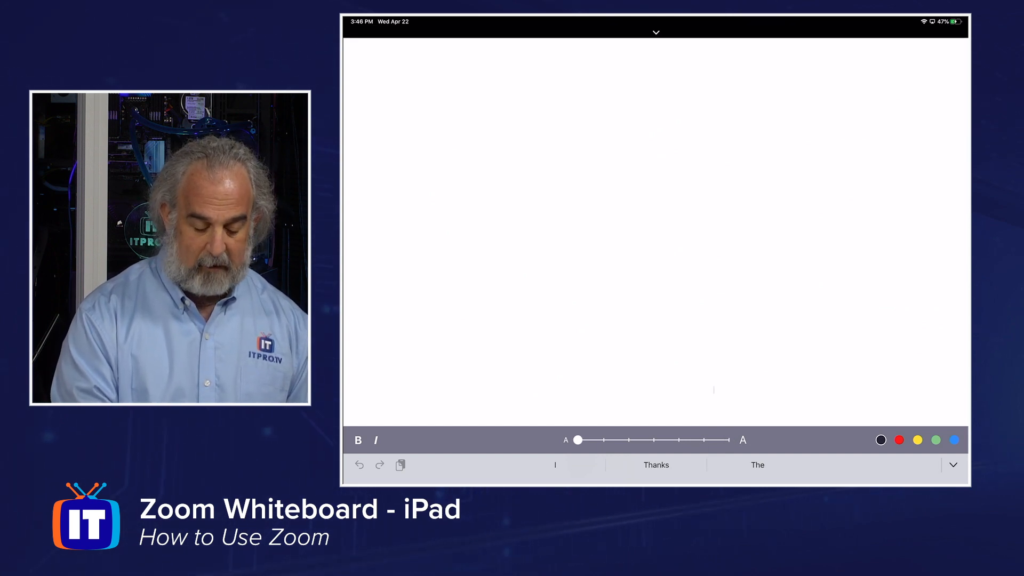
drag(577, 440, 731, 440)
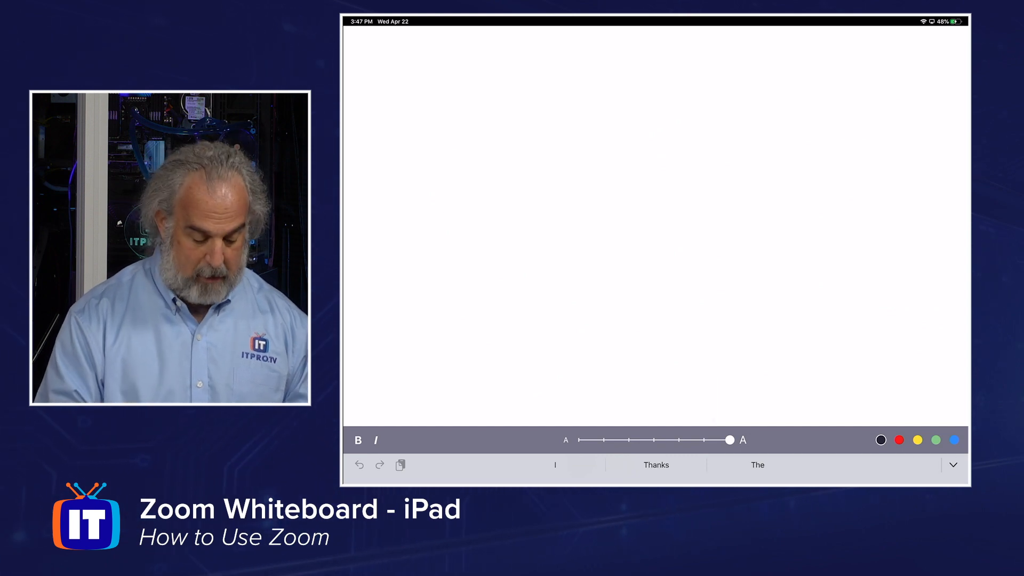
Step: Type 'Hello.. Parker.' in large text, adjusting the size slider along the way
text(H)
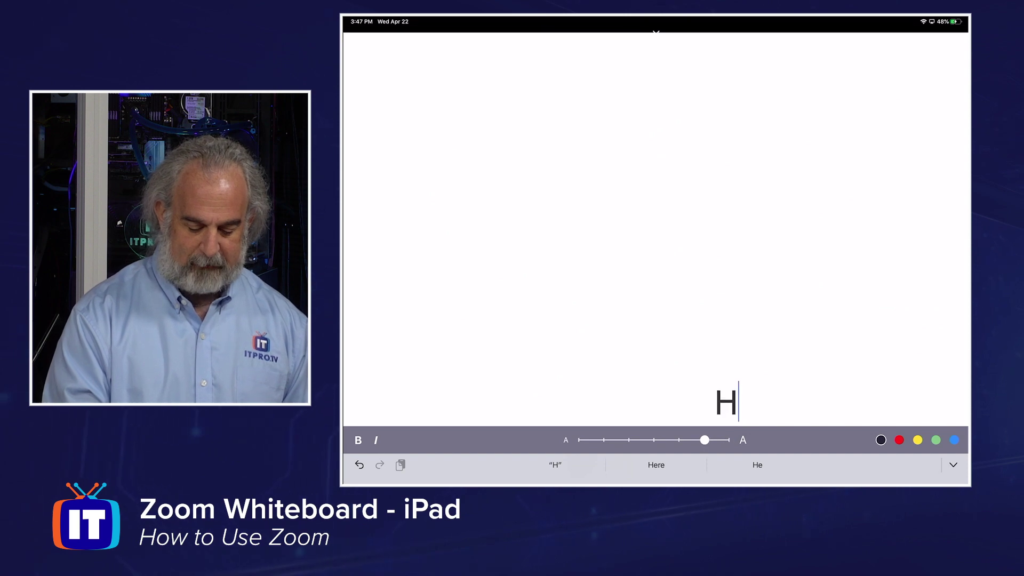
drag(705, 440, 654, 439)
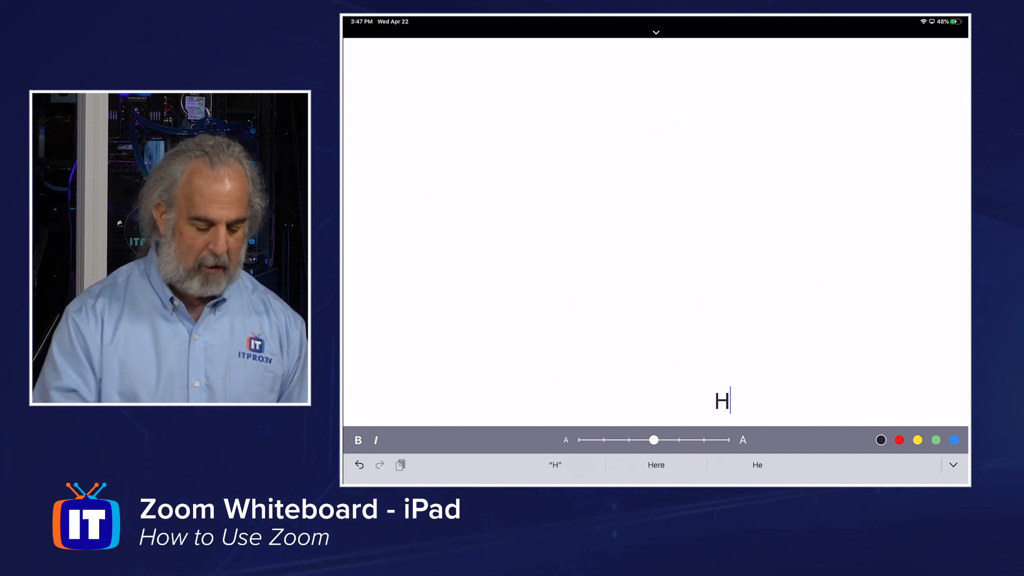
text(e)
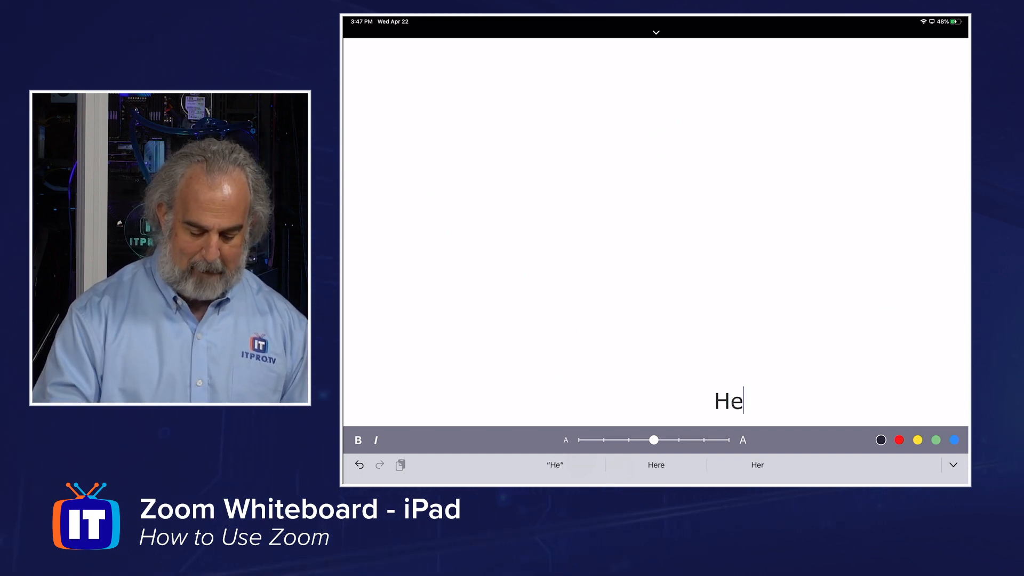
text(llo)
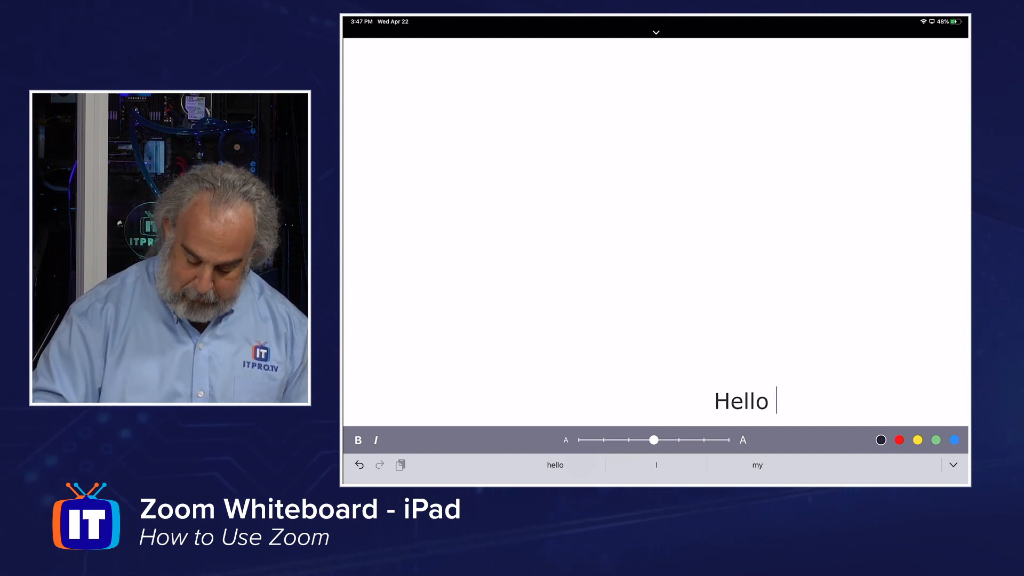
text(..)
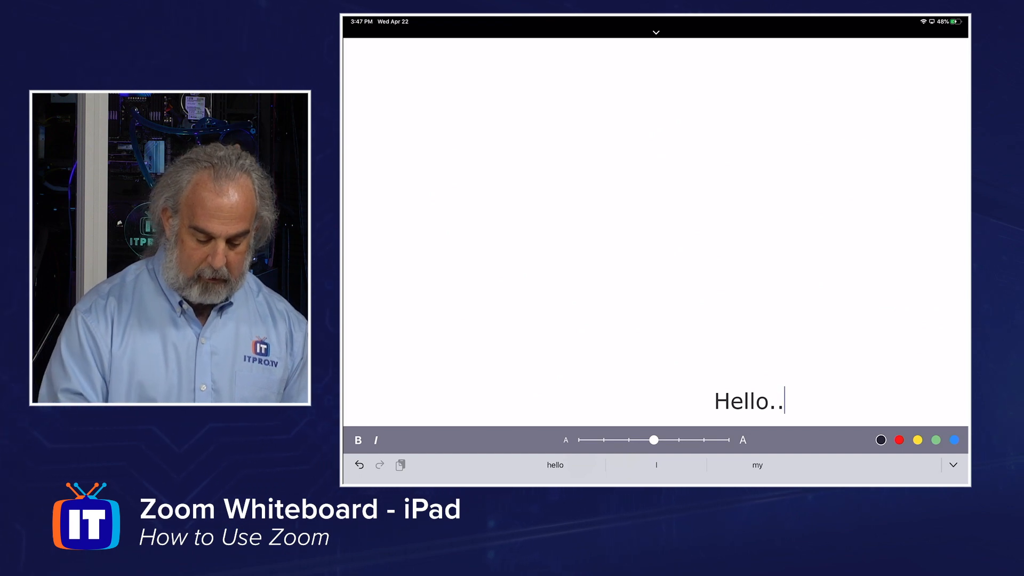
drag(654, 439, 730, 440)
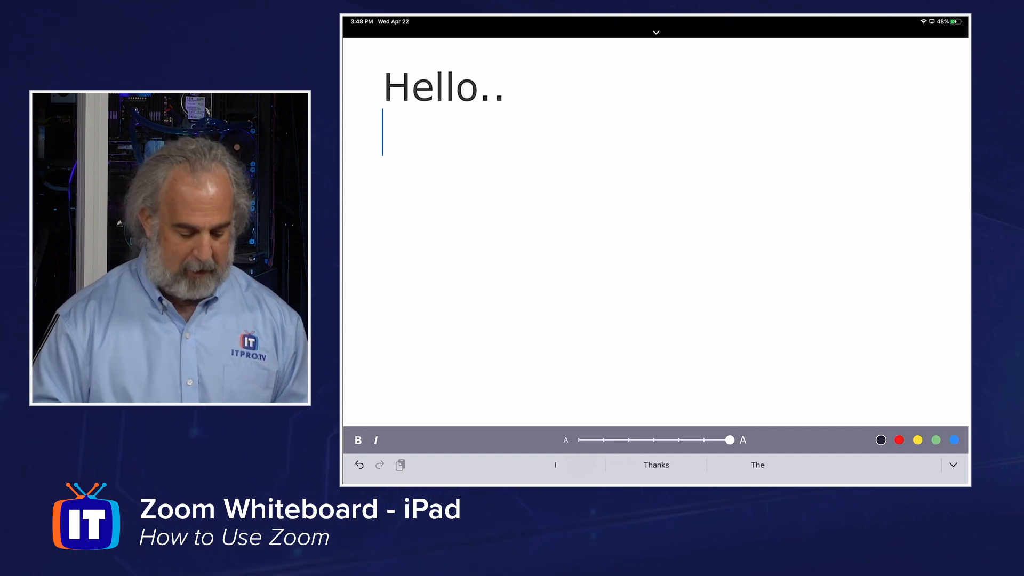
text(Par)
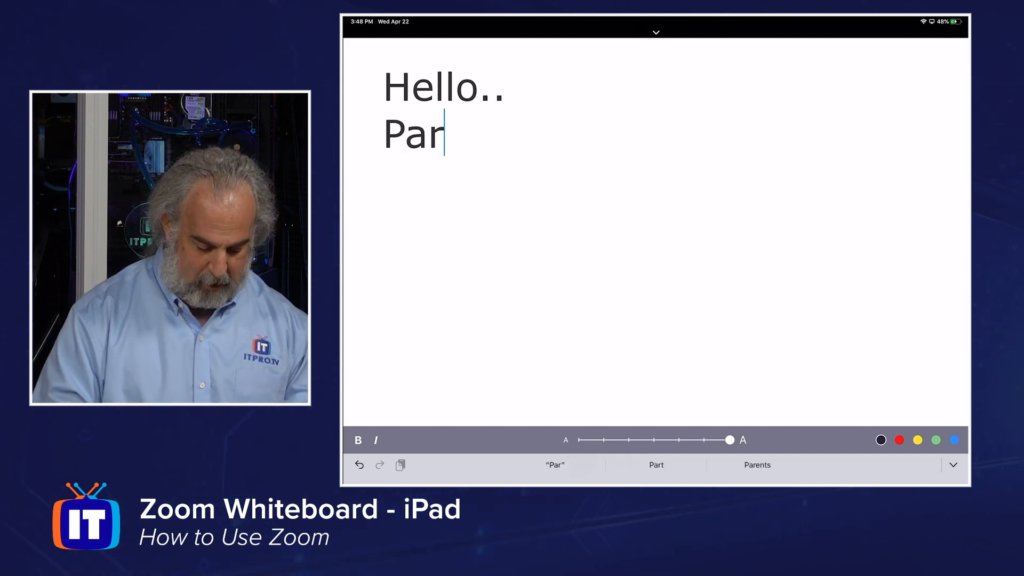
text(ker)
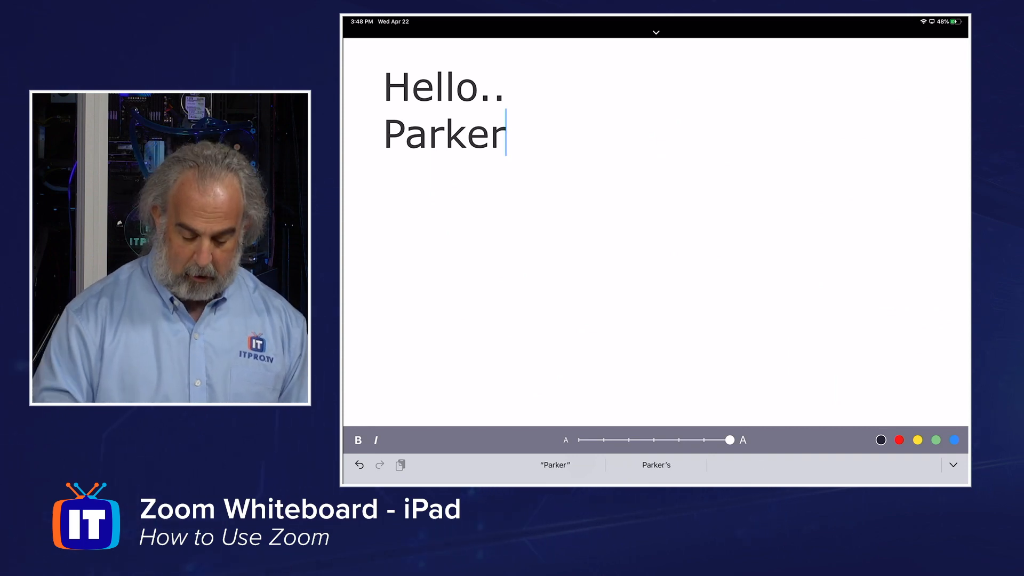
text(.)
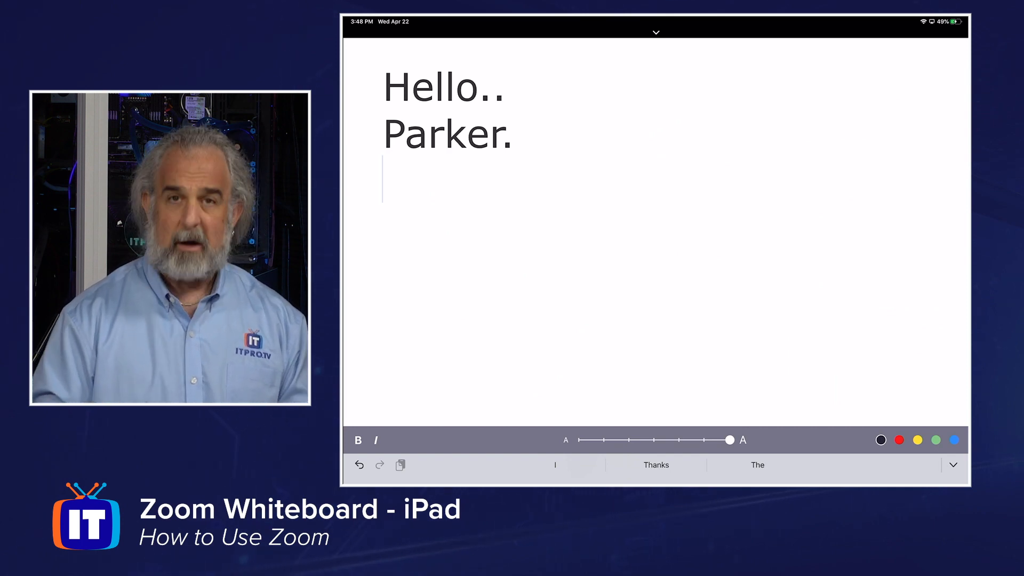
Step: Set the greeting to black, bold and italic, and retype 'Parker.'
click(937, 440)
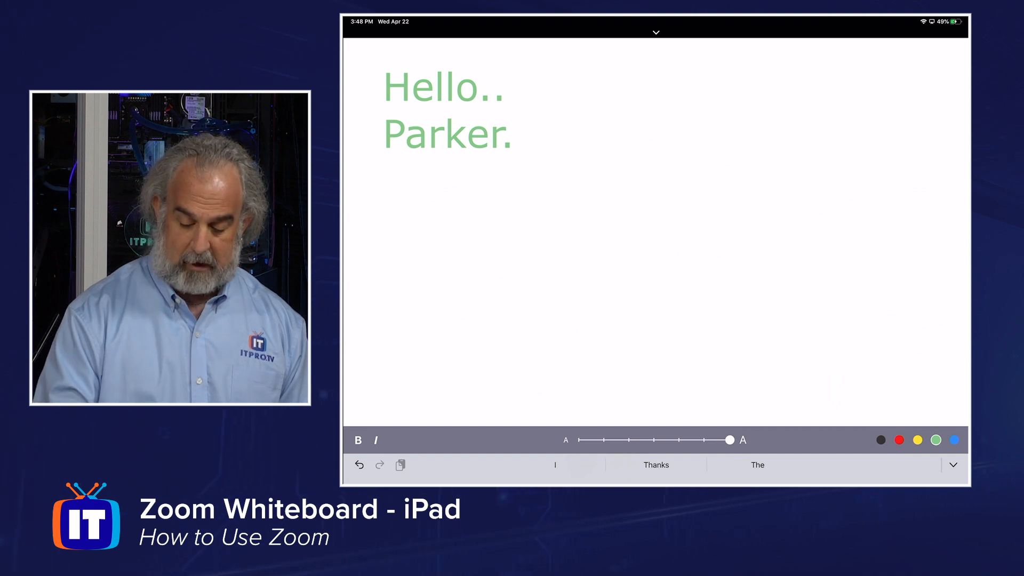
click(954, 439)
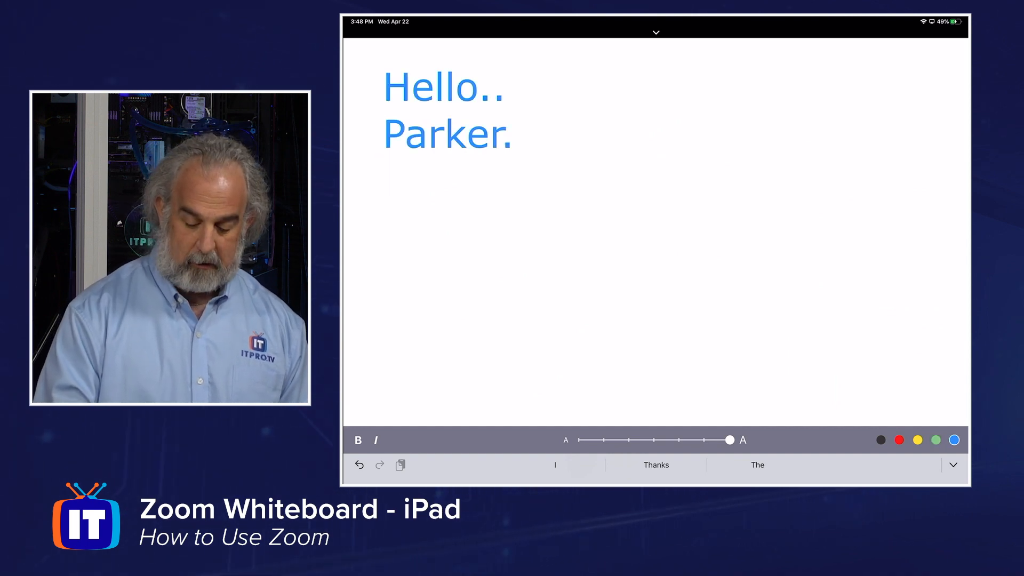
click(881, 440)
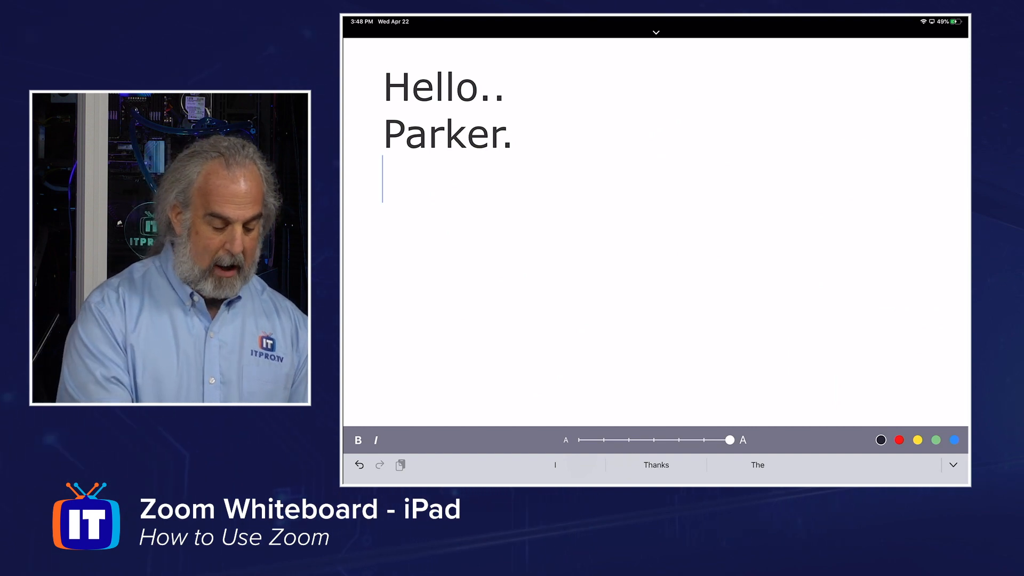
click(359, 440)
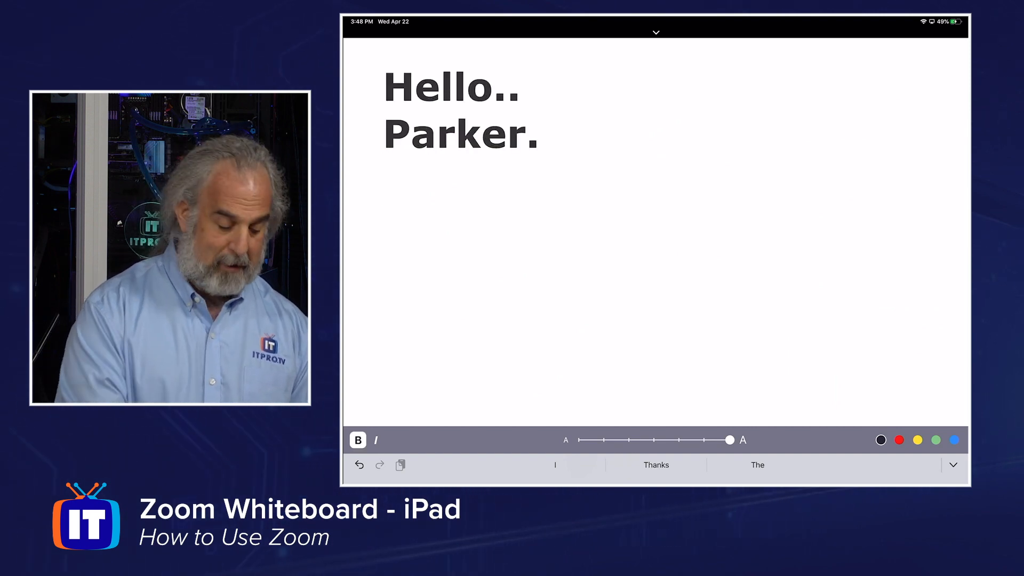
click(380, 440)
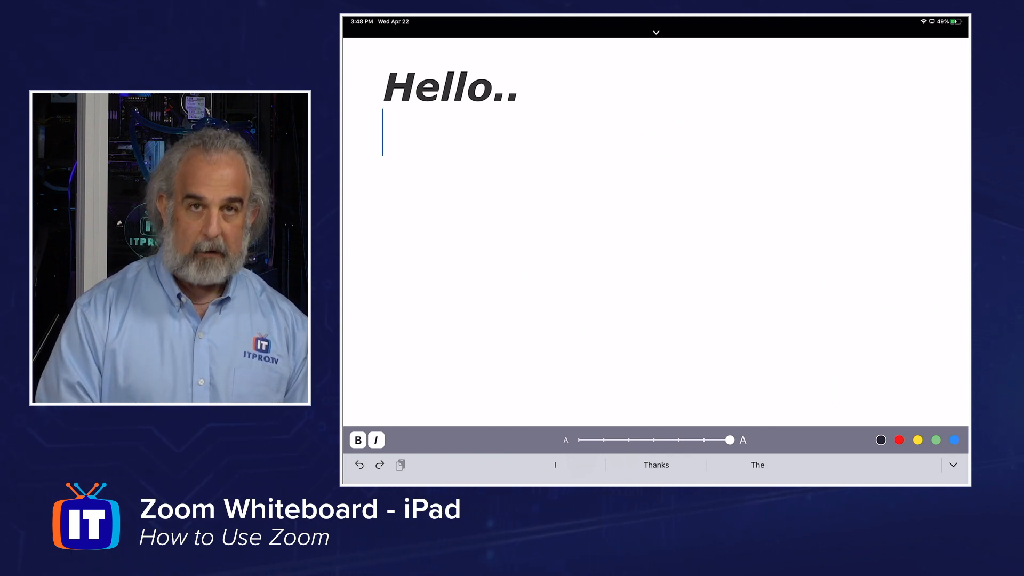
text(Parker.)
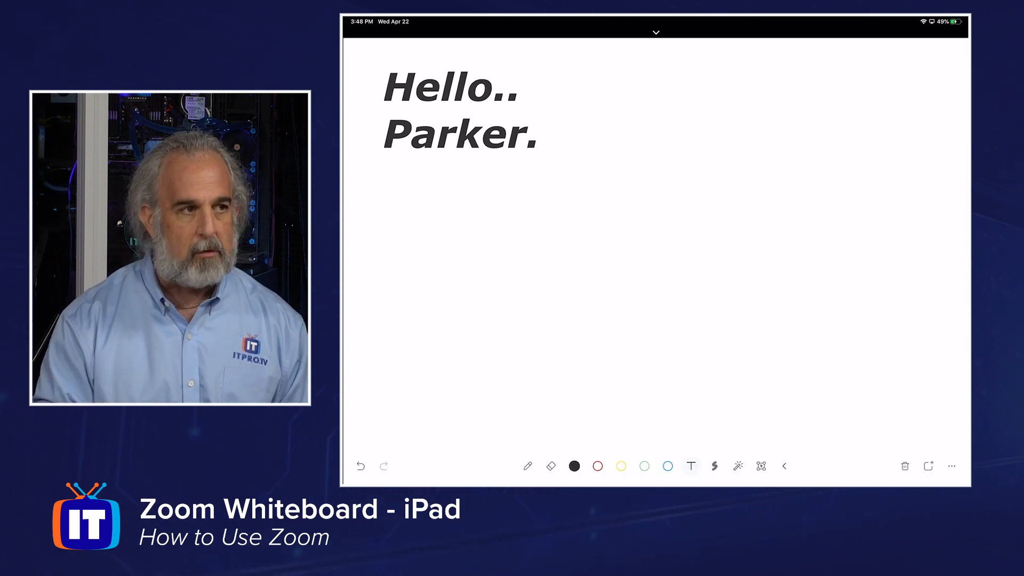
Step: Pick line thicknesses and draw black squiggles beside the greeting
click(715, 466)
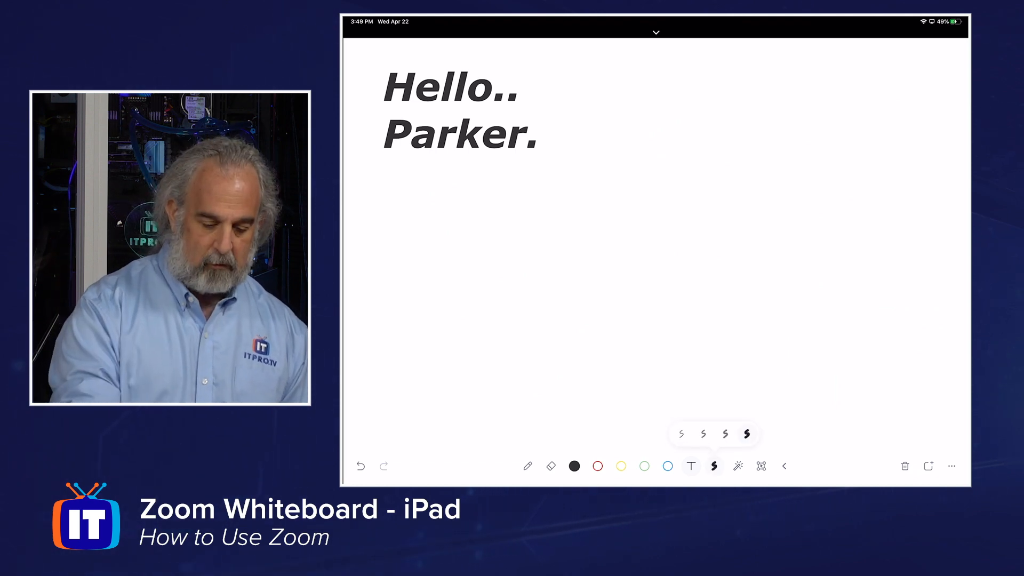
click(528, 467)
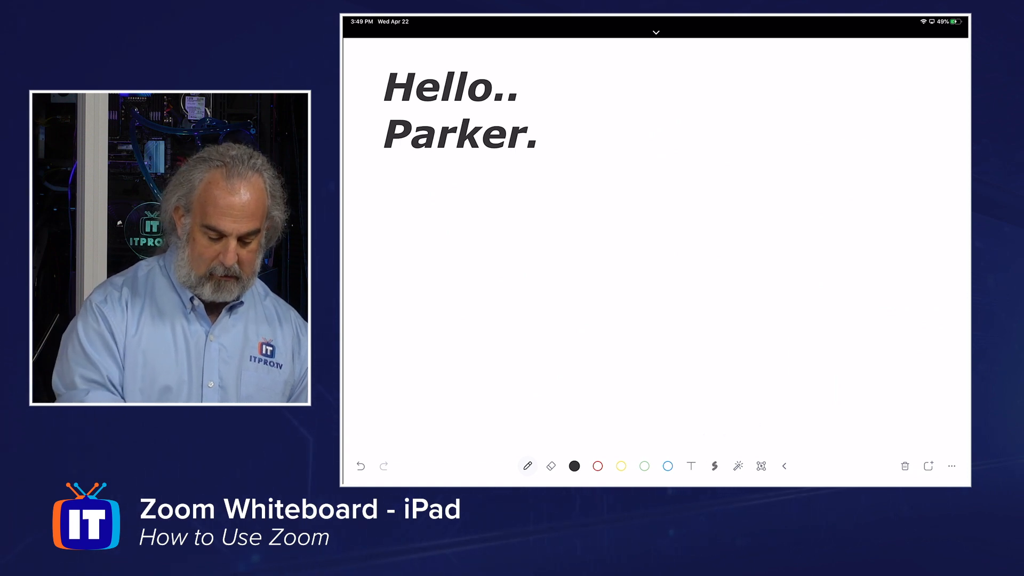
click(715, 466)
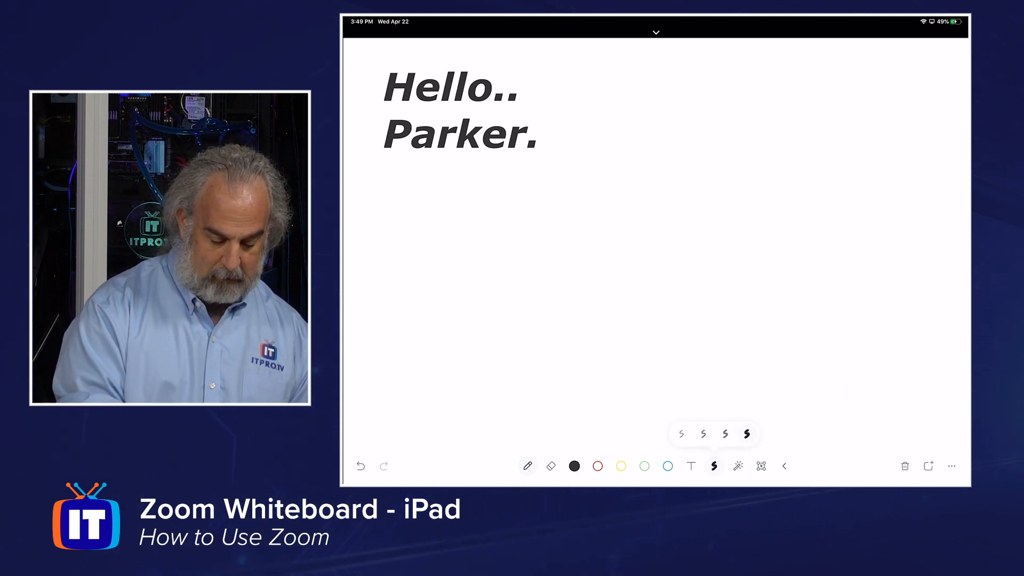
drag(640, 313, 679, 366)
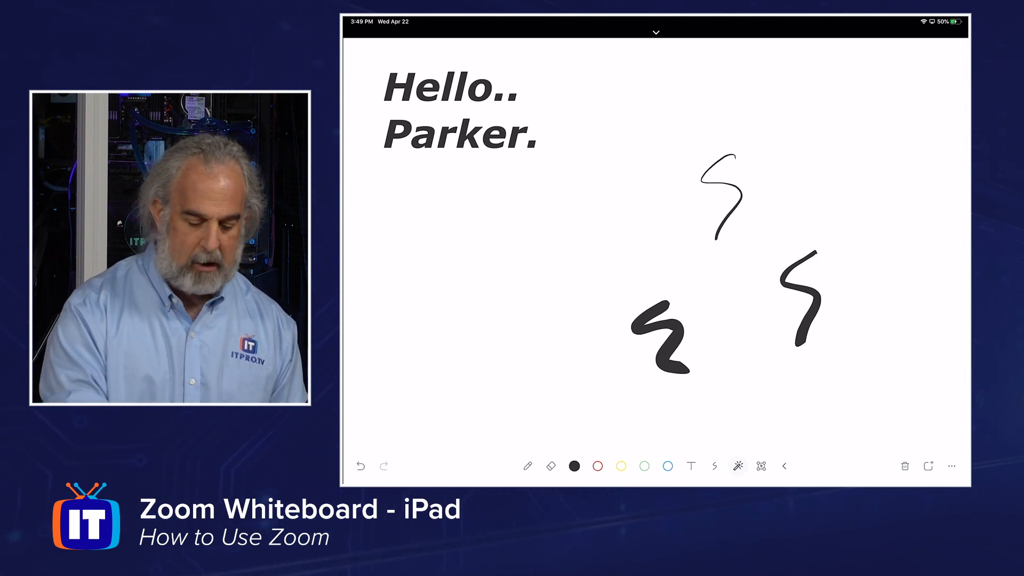
Step: Select the freehand pencil and collapse the toolbar to pen, eraser and colours
click(528, 467)
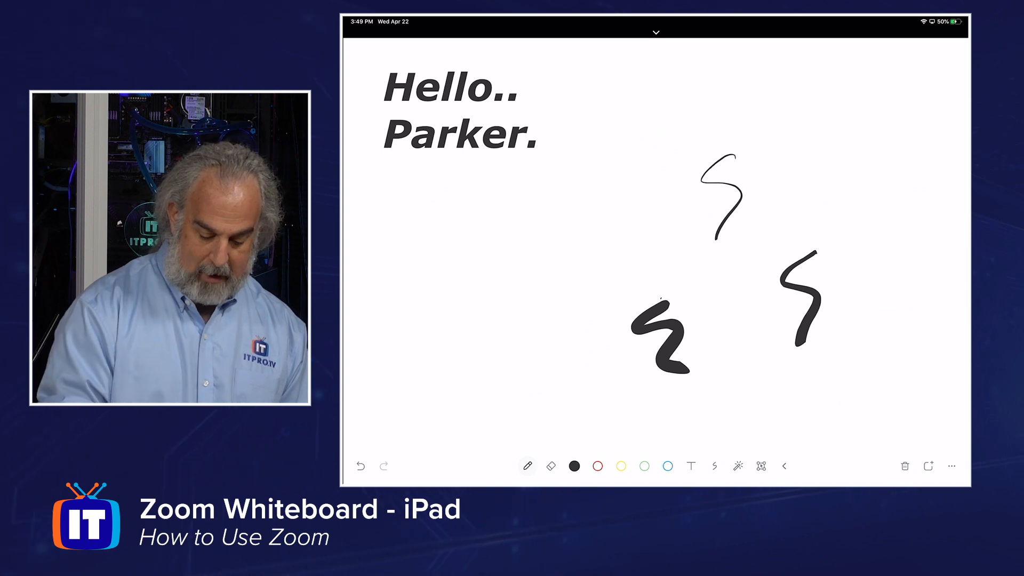
click(739, 466)
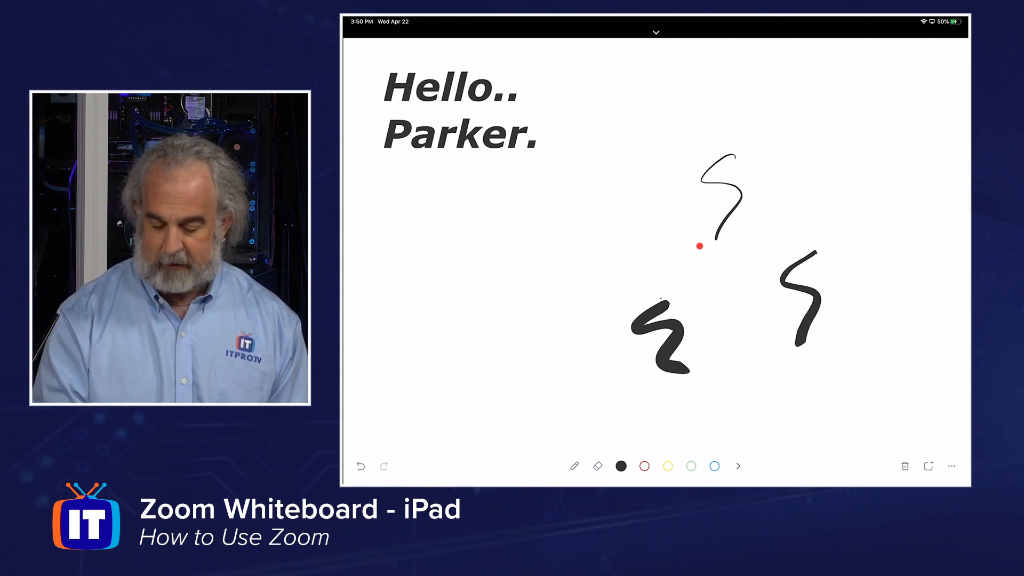
click(952, 466)
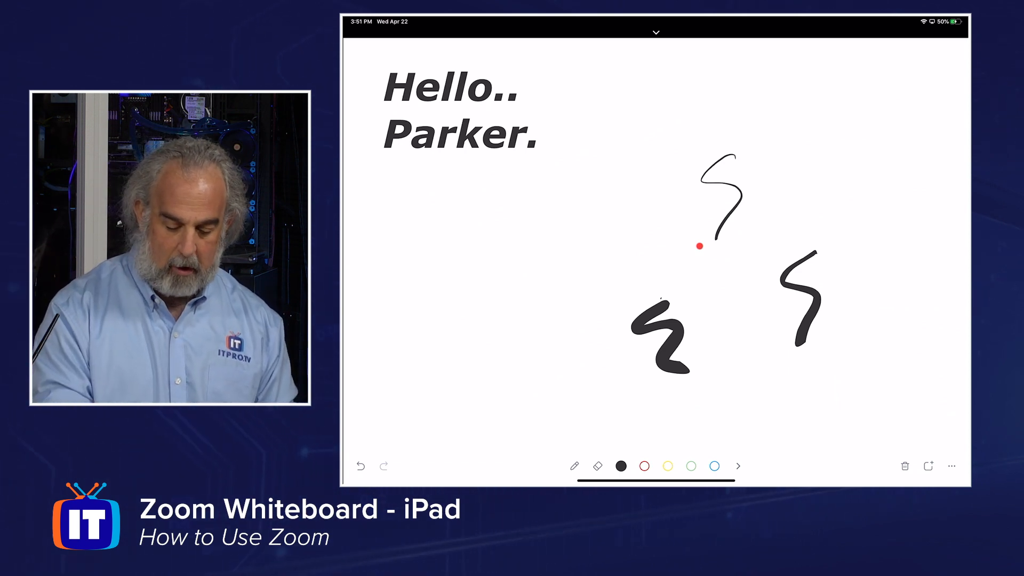
Step: Add a second blank whiteboard and view the list of whiteboards
click(905, 466)
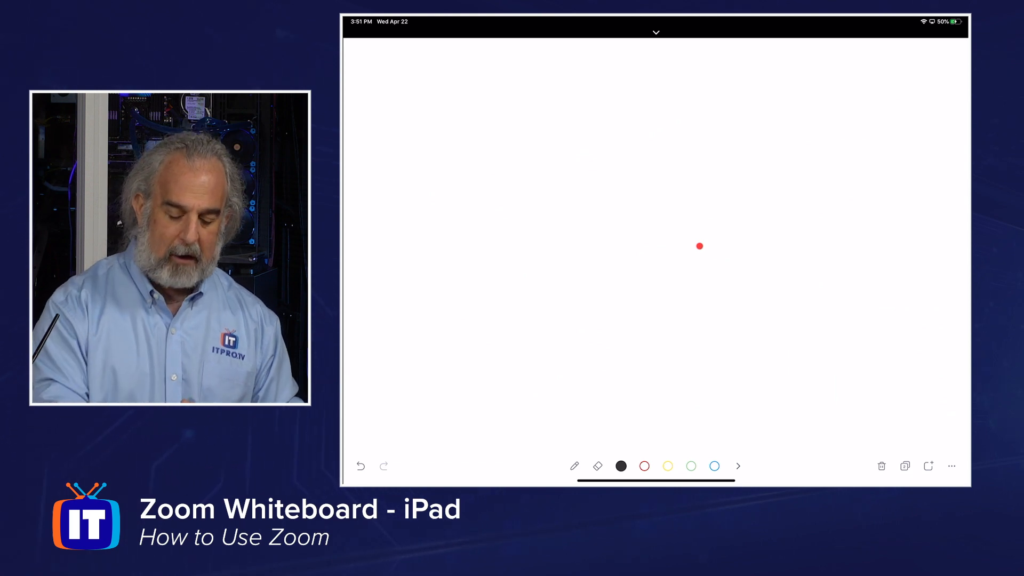
click(656, 33)
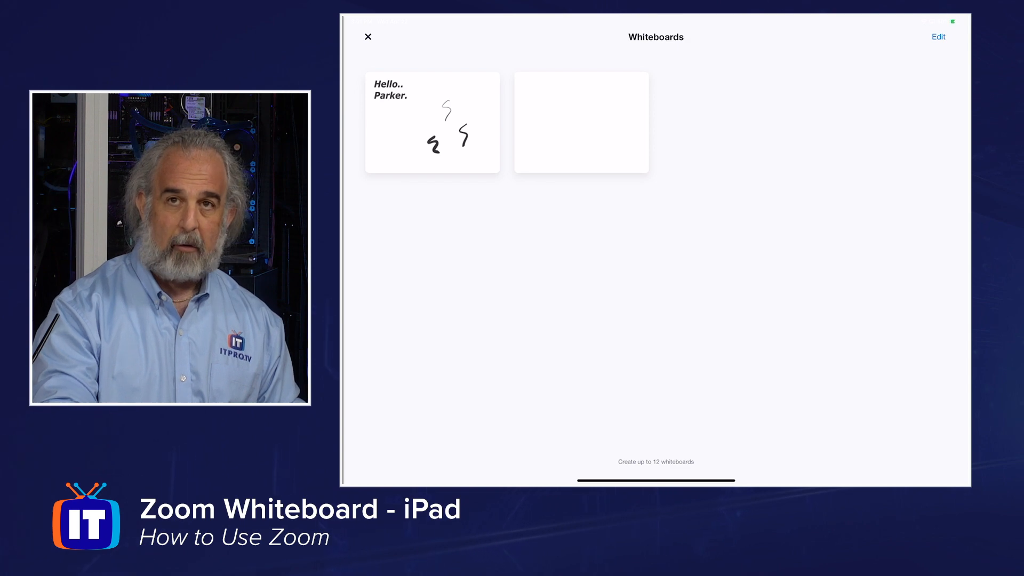
Step: Remove the empty whiteboard in Edit mode and reopen the greeting board
click(938, 37)
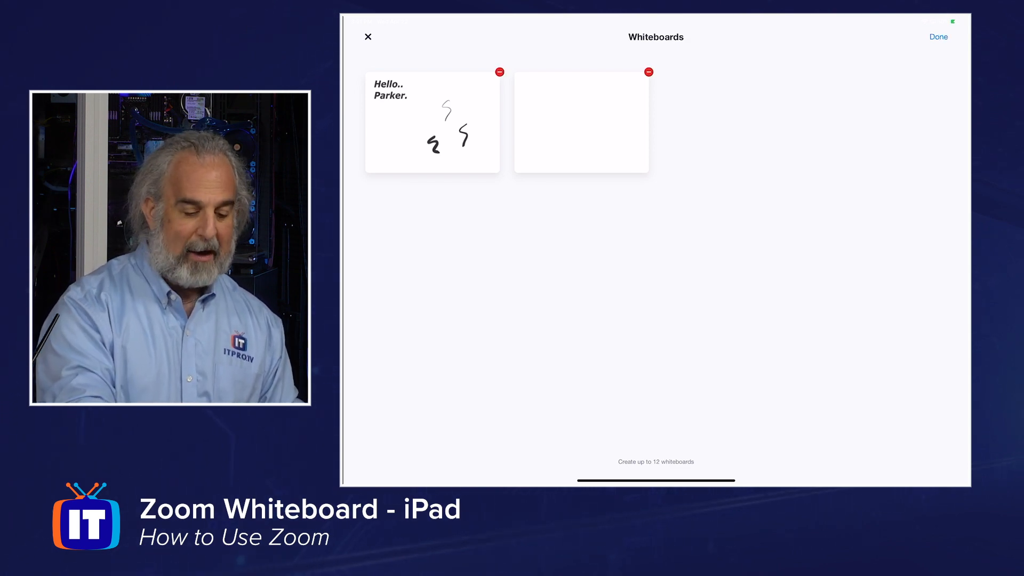
click(649, 72)
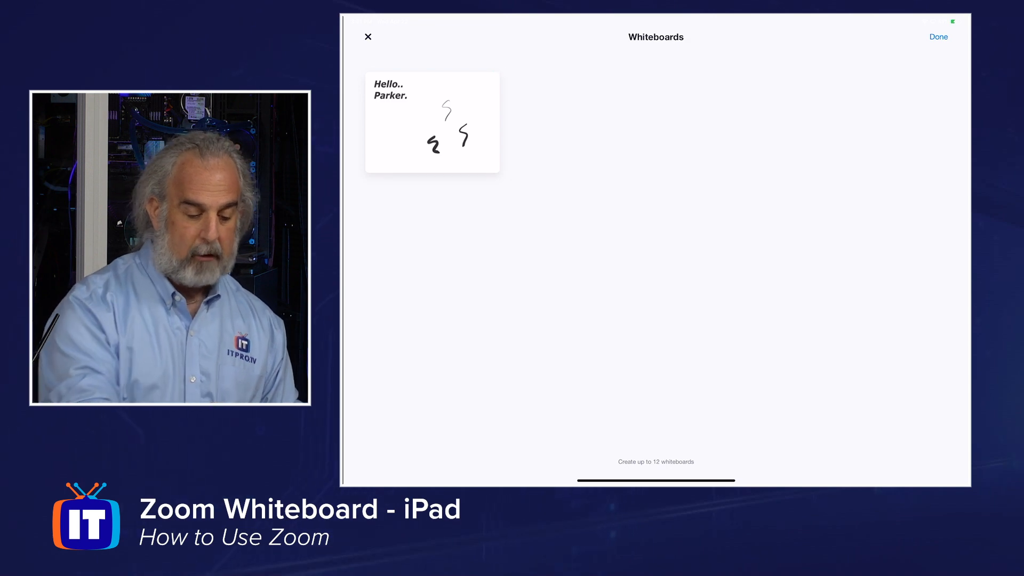
click(431, 123)
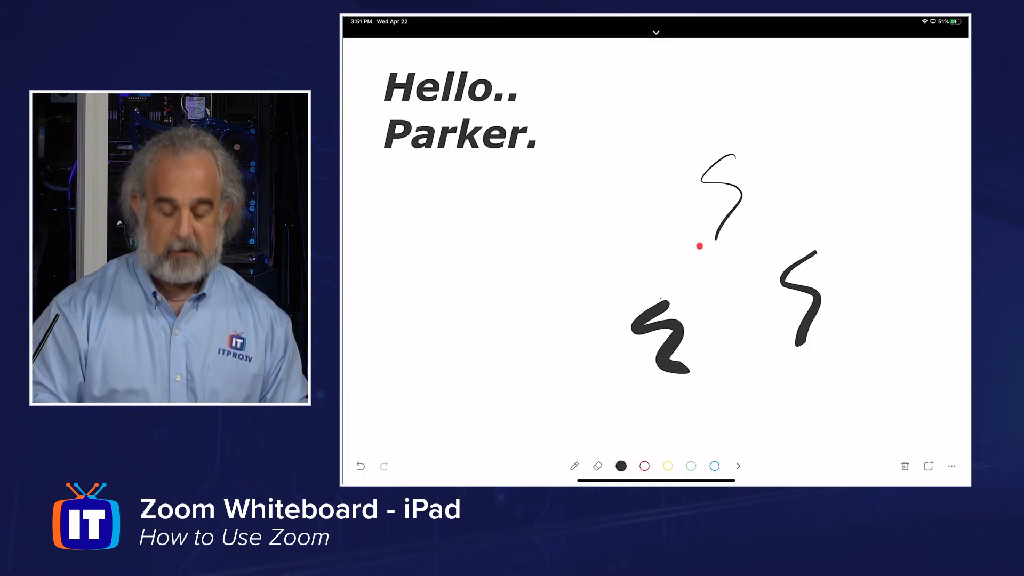
Step: Create a new whiteboard with a drawn 'Hi?' and smiley, then reopen it from the Whiteboards list
click(905, 466)
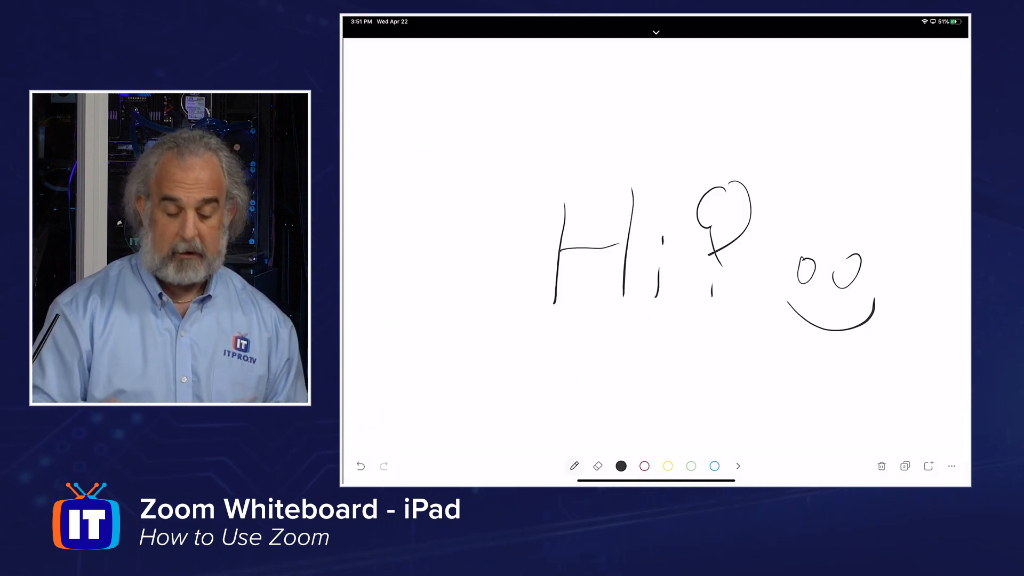
click(656, 32)
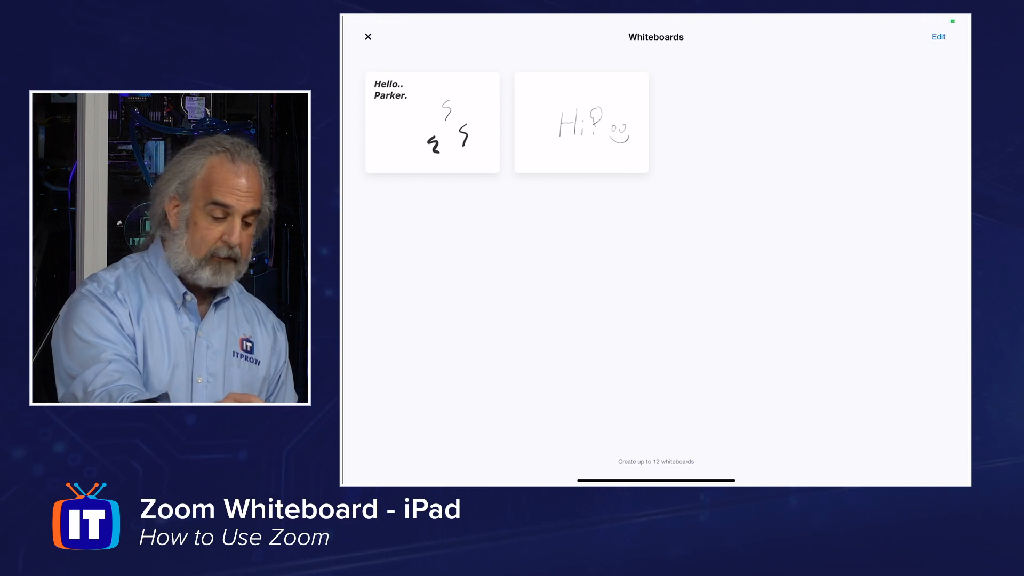
click(582, 123)
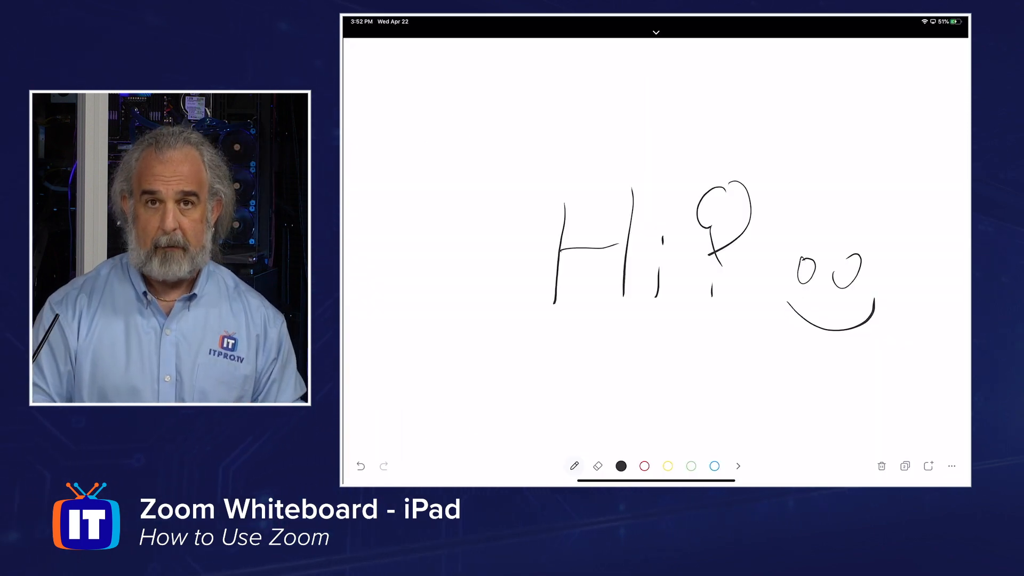